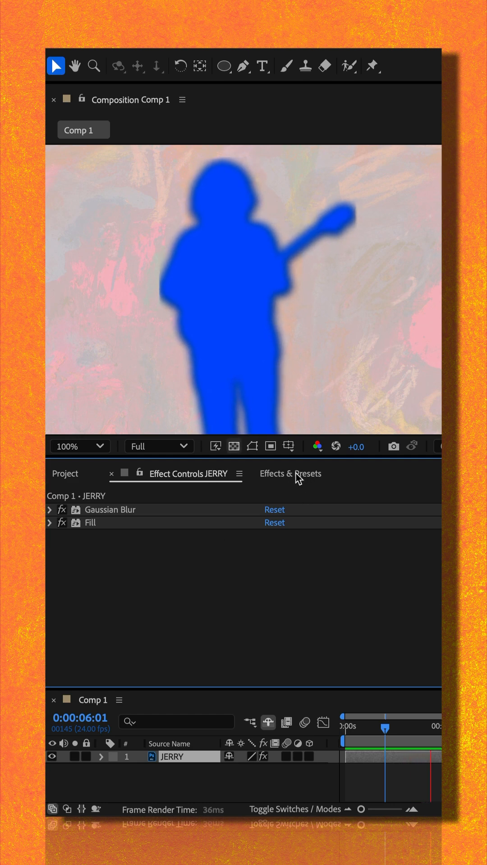
Find CC Composite by searching "compos" in Effects & Presets and apply it to JERRY.
click(289, 473)
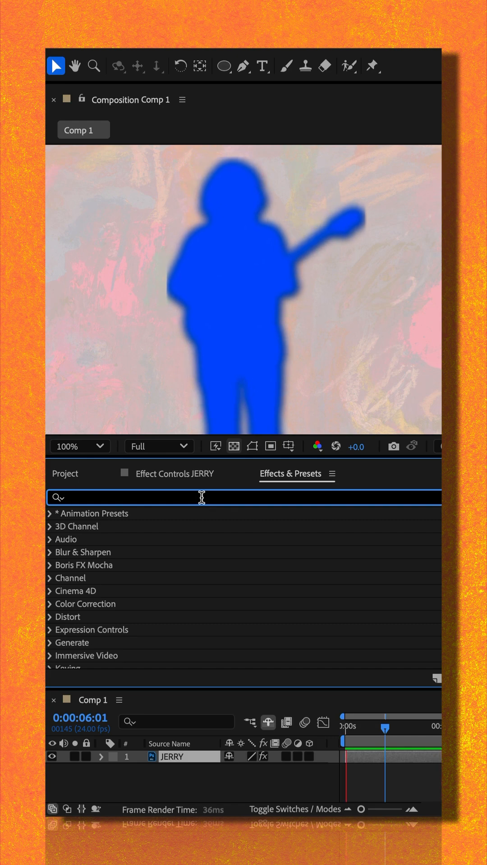
text(compos)
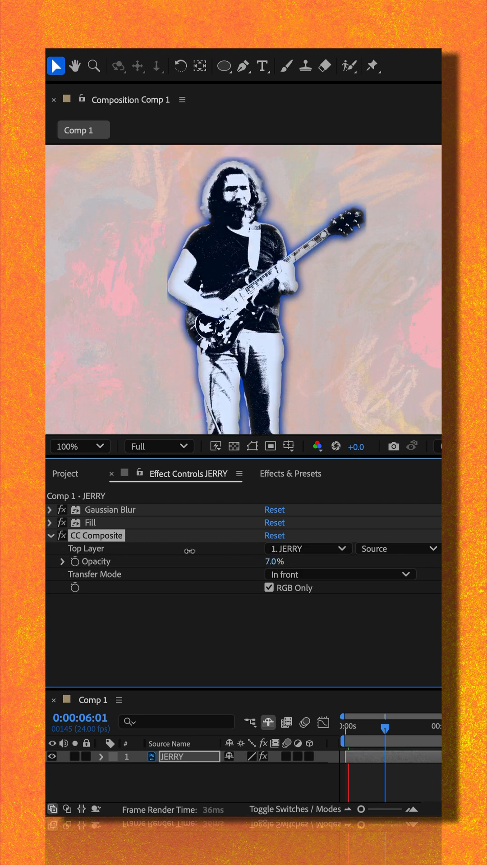
Set CC Composite's Transfer Mode to Classic Difference so the guitarist turns blue and orange.
click(340, 574)
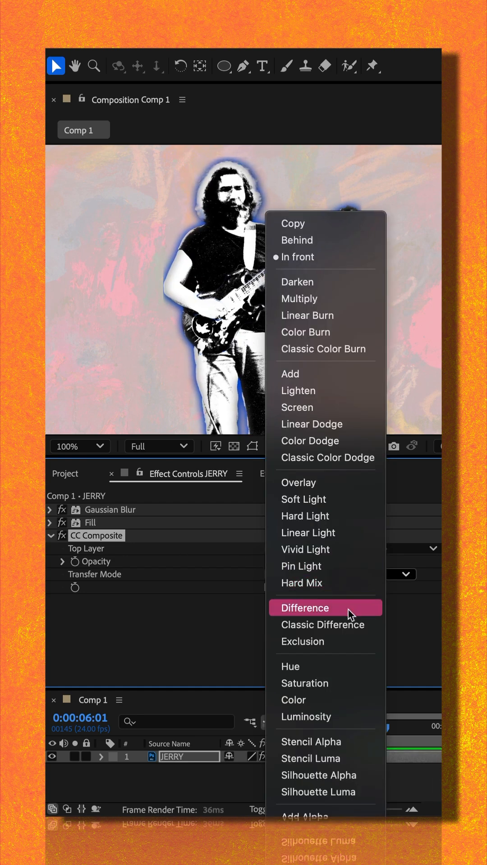
click(322, 625)
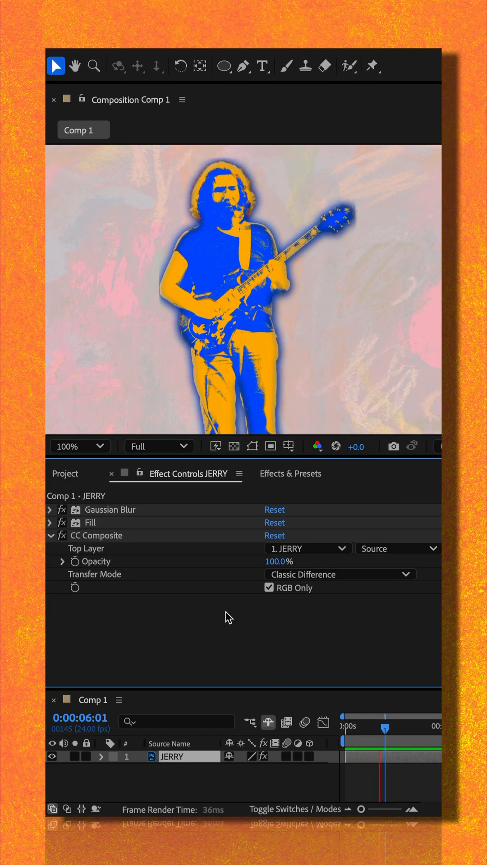